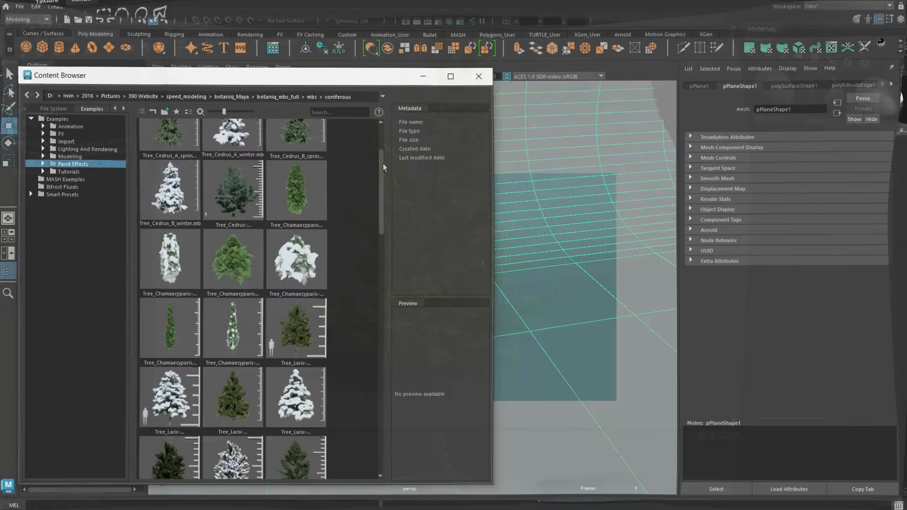
# - Browse the coniferous Botaniq thumbnails and drop a coniferous tree into the viewport
pyautogui.scroll(-3)
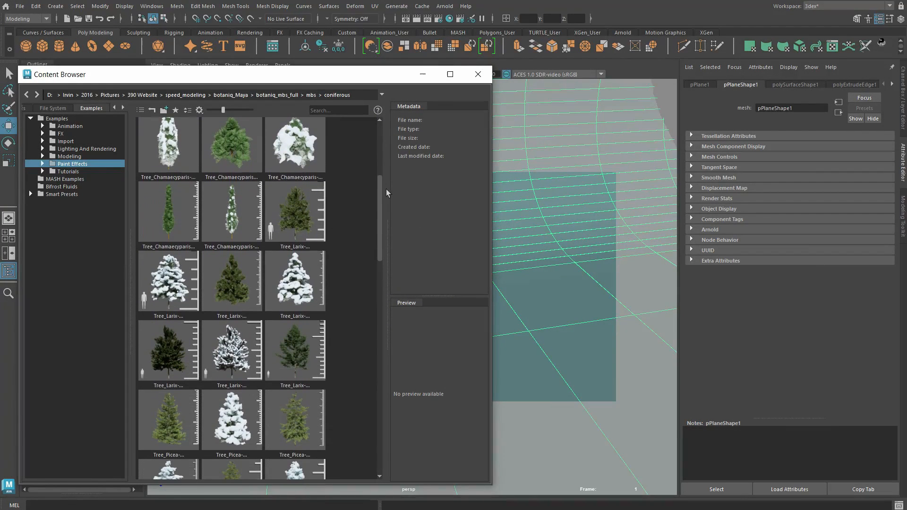
pyautogui.scroll(-3)
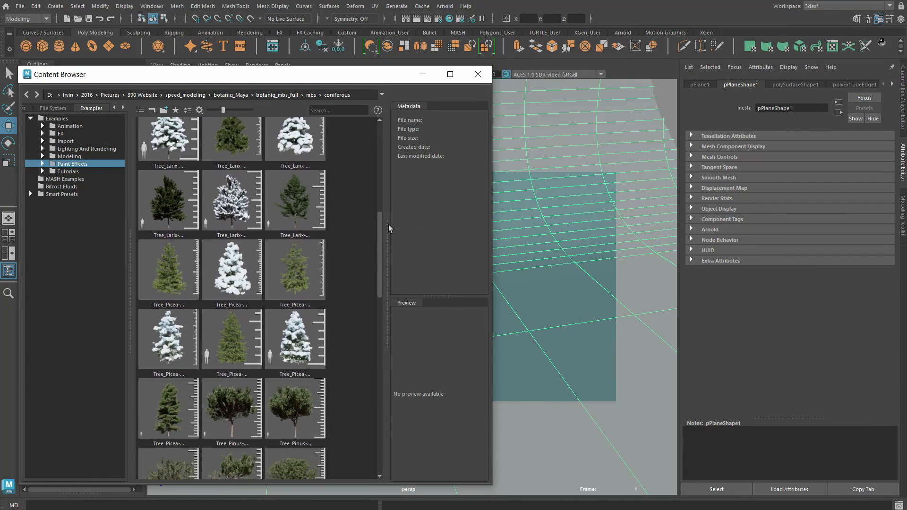
pyautogui.scroll(-3)
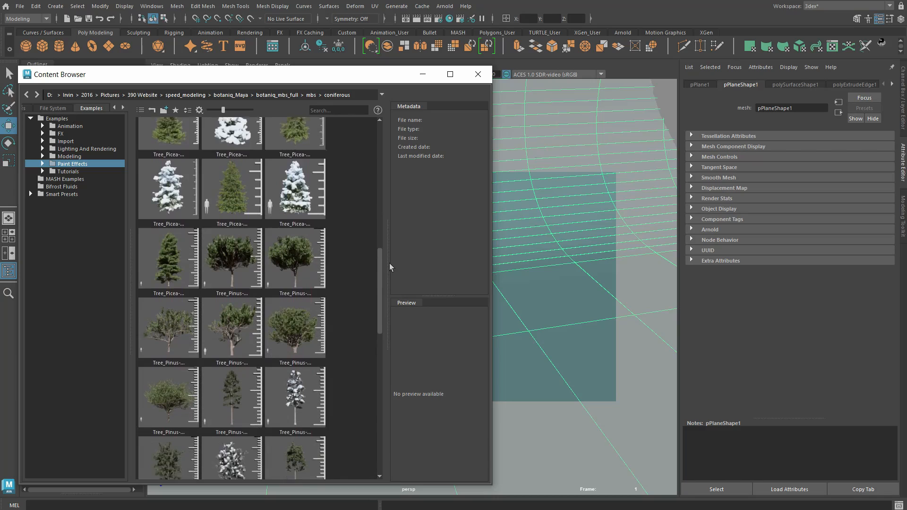
pyautogui.scroll(-3)
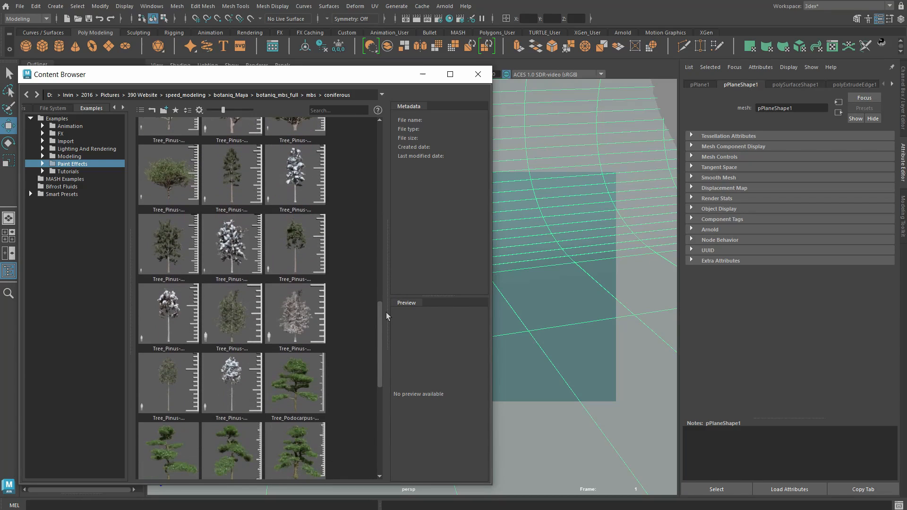
pyautogui.scroll(-3)
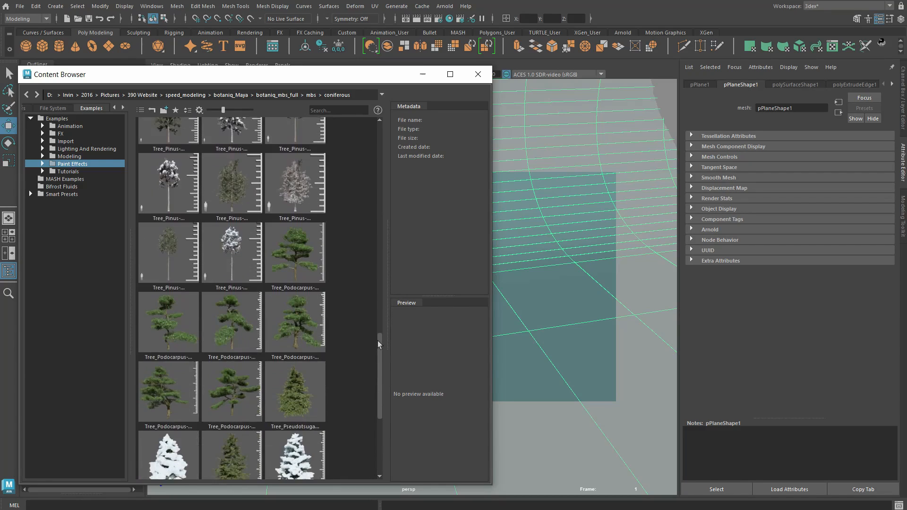
pyautogui.scroll(-3)
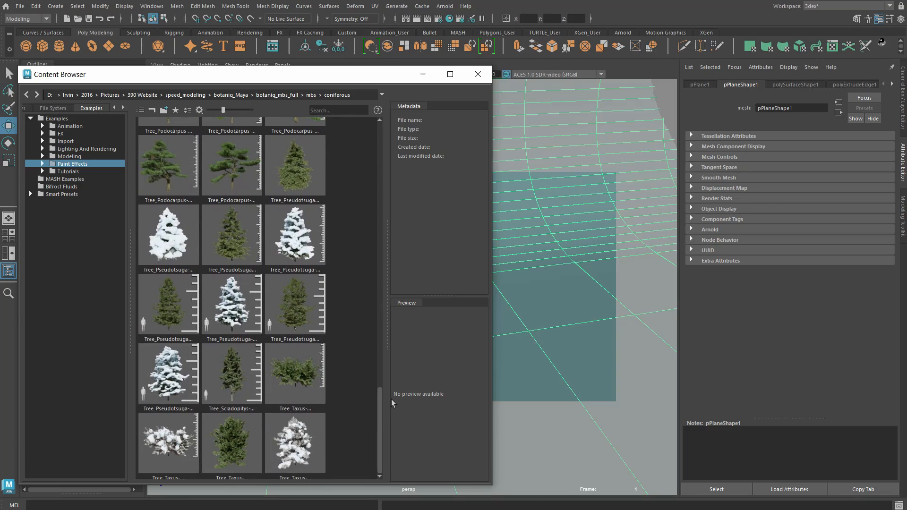
pyautogui.scroll(-3)
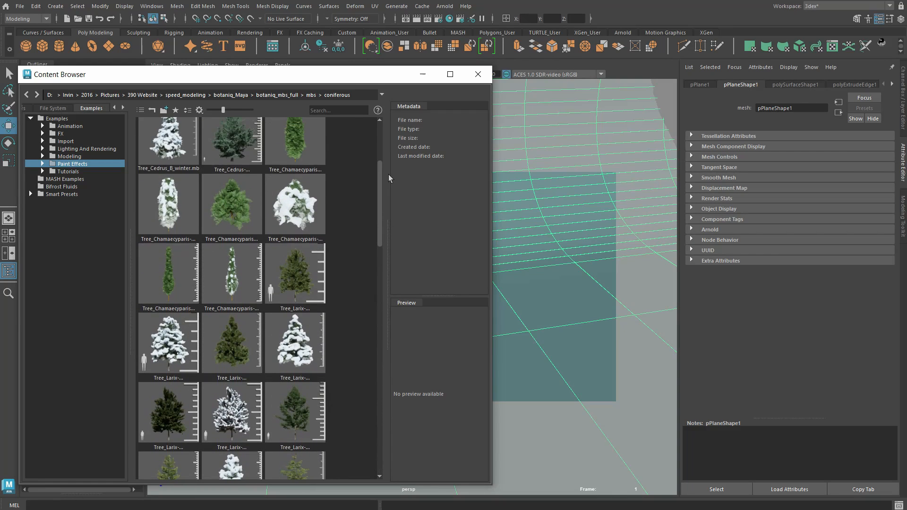
pyautogui.click(232, 204)
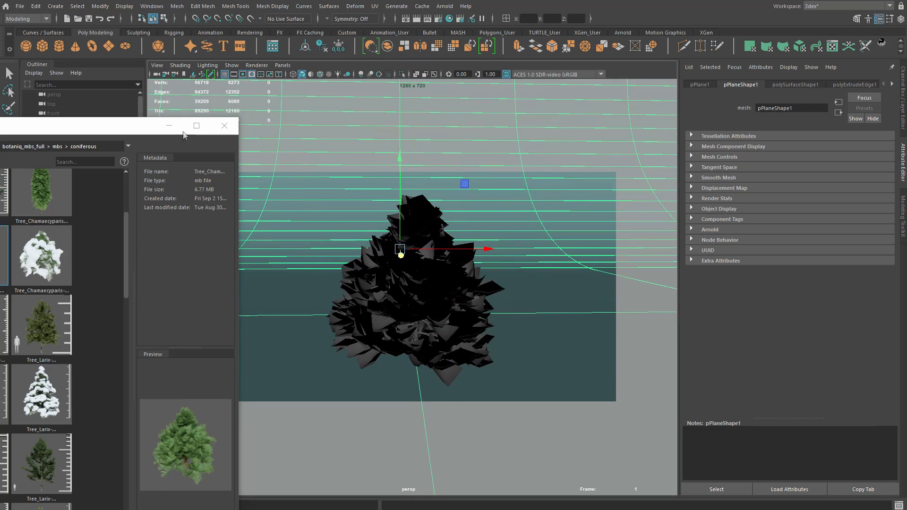
pyautogui.click(445, 6)
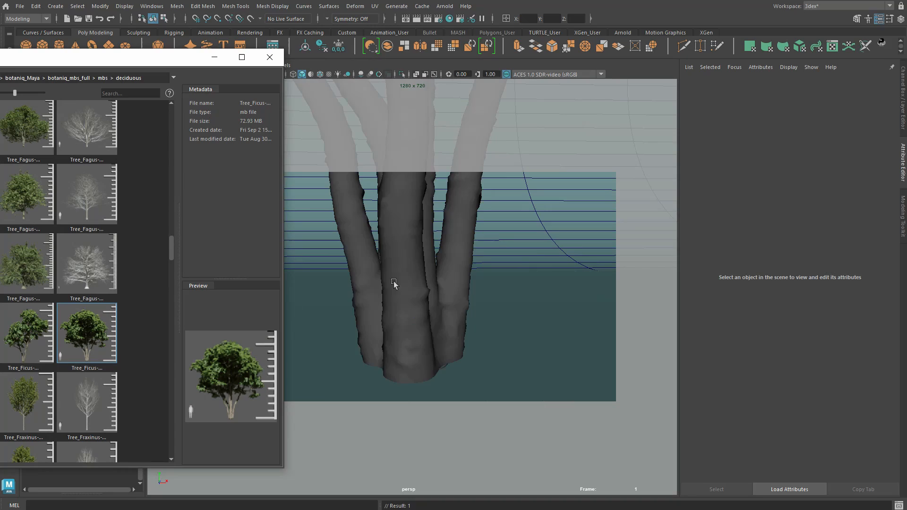
# - Drop the pink Tree_Prunus__serrulata_A_summer into the scene, close the browser, and select it
pyautogui.click(393, 286)
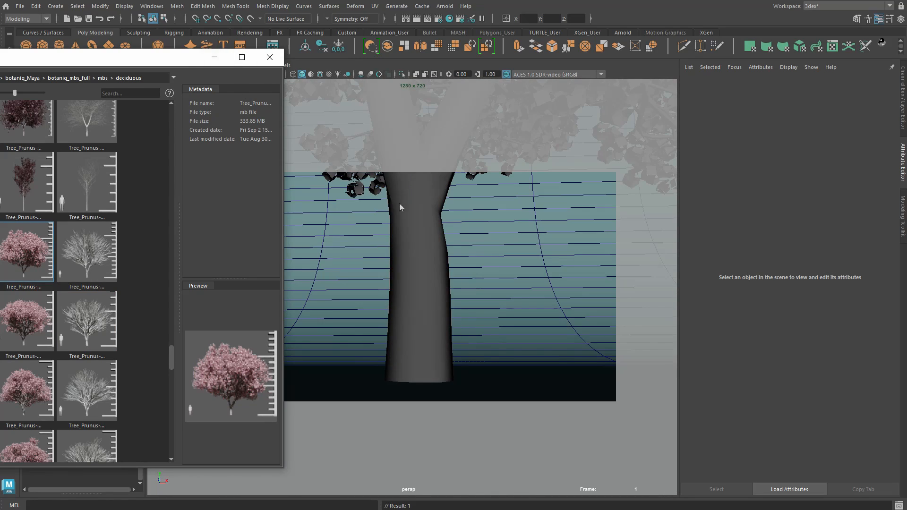
pyautogui.click(270, 57)
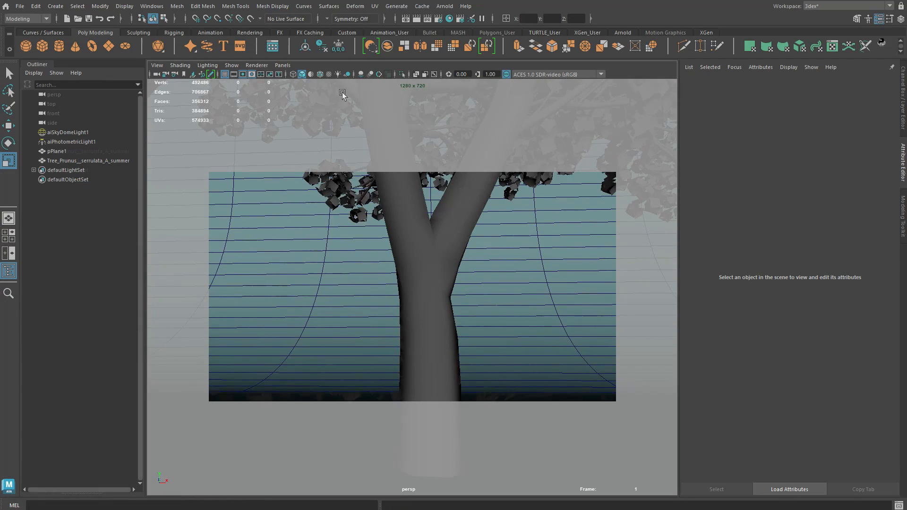
pyautogui.click(89, 161)
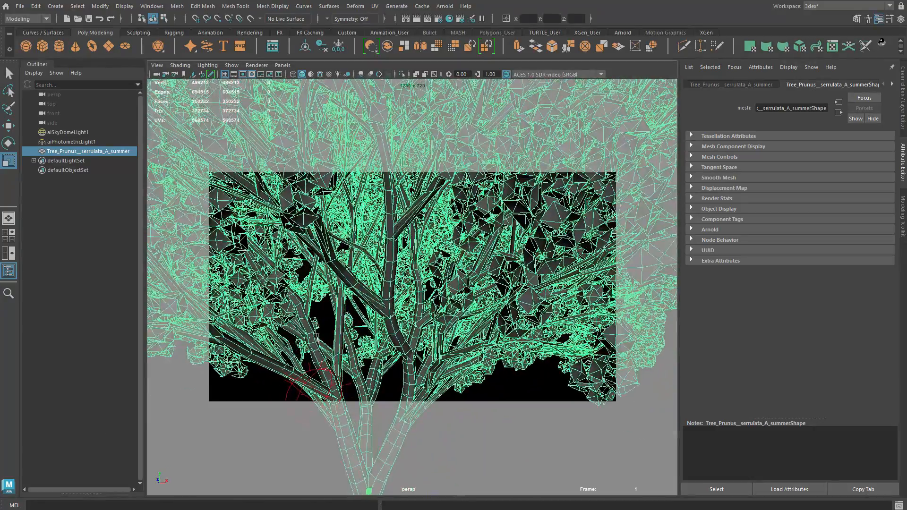
# - Choose a command from the Arnold menu for the Prunus tree scene
pyautogui.click(444, 6)
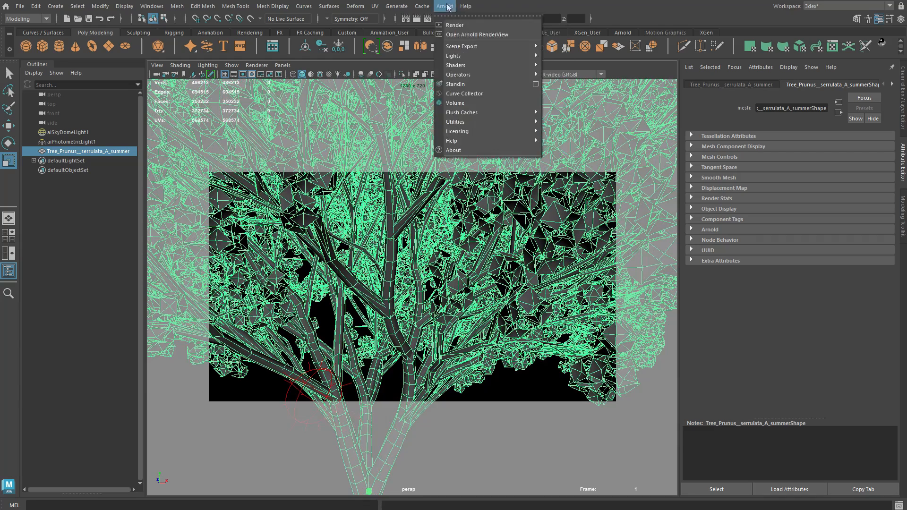
pyautogui.click(456, 102)
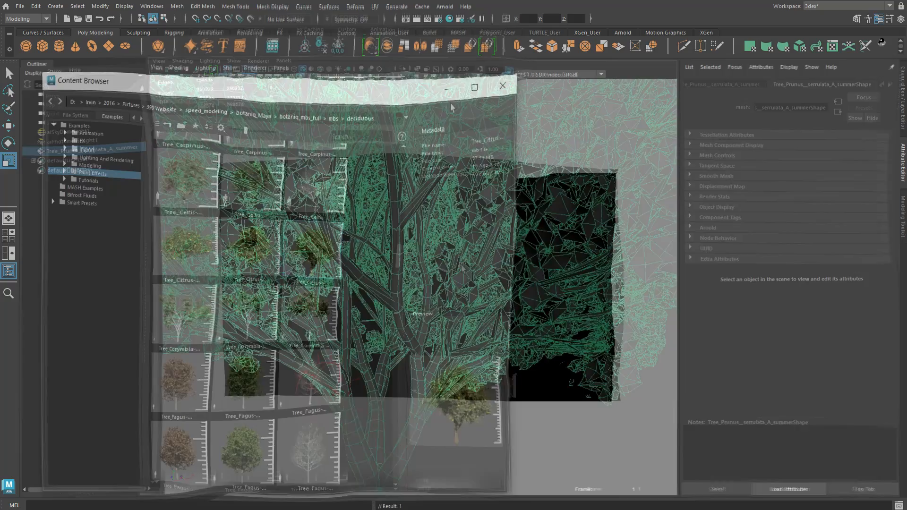
pyautogui.click(502, 86)
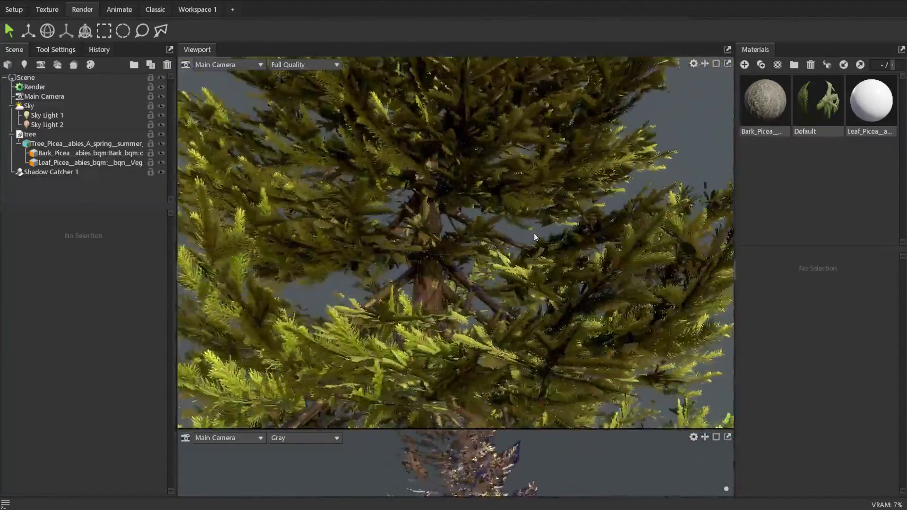
# - Zoom the Main Camera on the Picea abies tree and switch back to the Maya library
pyautogui.scroll(-3)
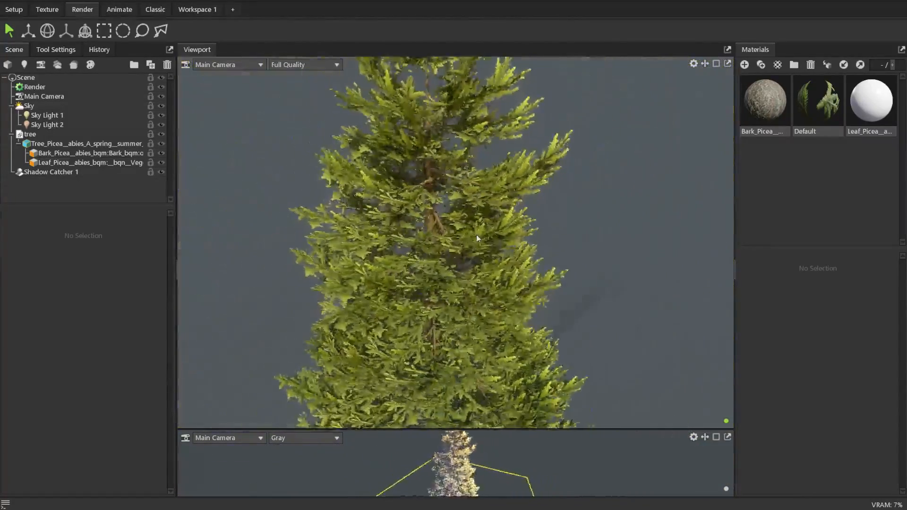
pyautogui.click(119, 8)
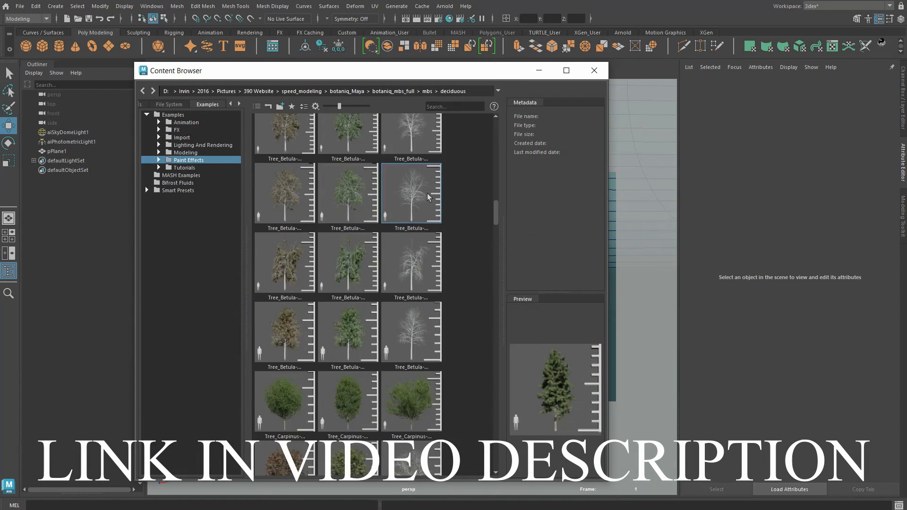
pyautogui.scroll(-3)
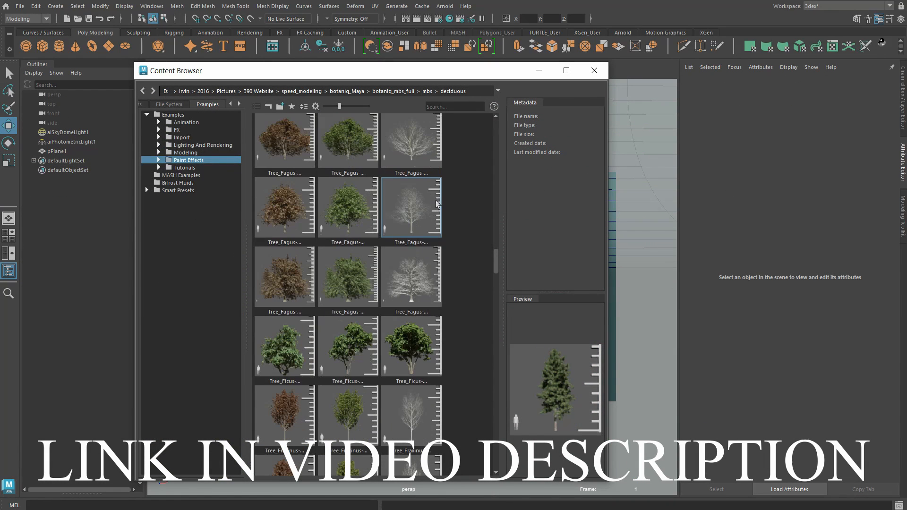
pyautogui.scroll(-3)
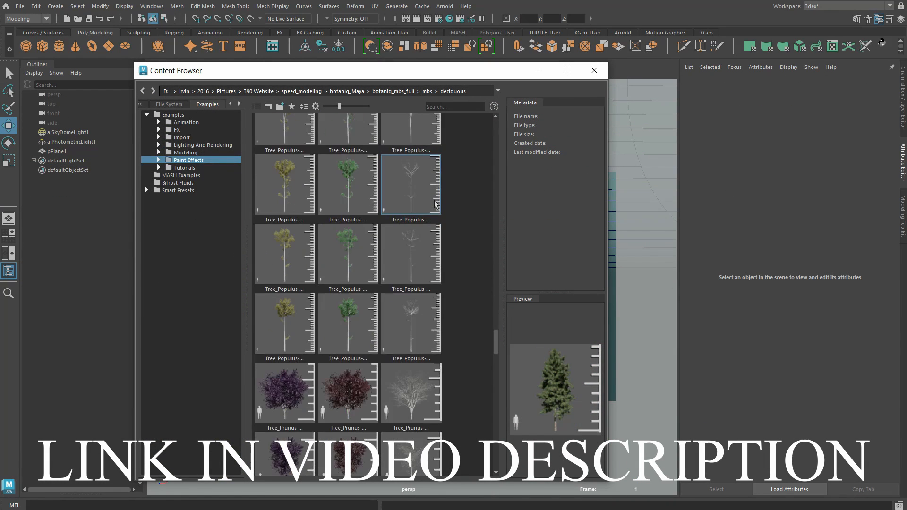
pyautogui.scroll(-3)
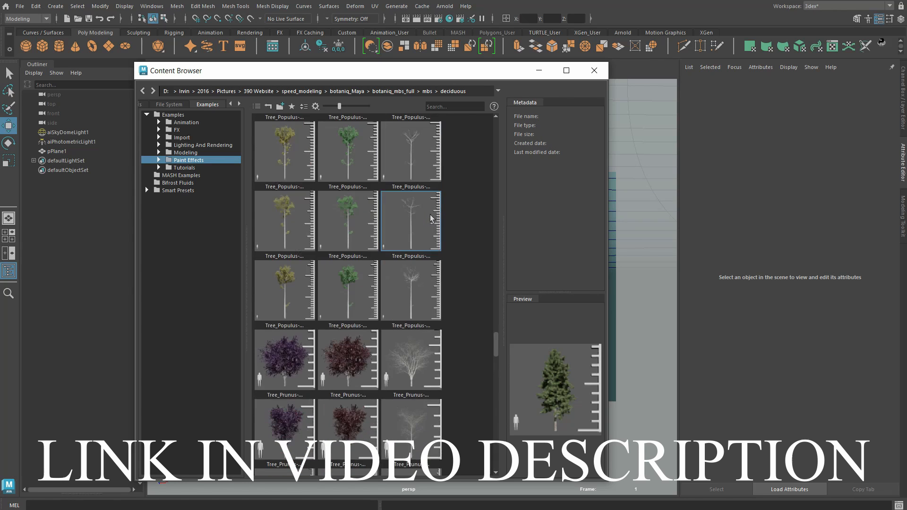
pyautogui.scroll(-3)
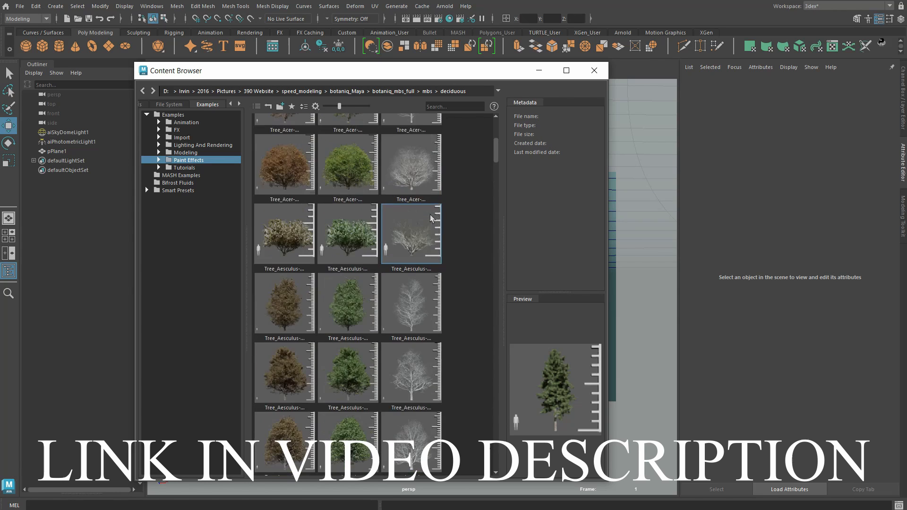
pyautogui.scroll(-3)
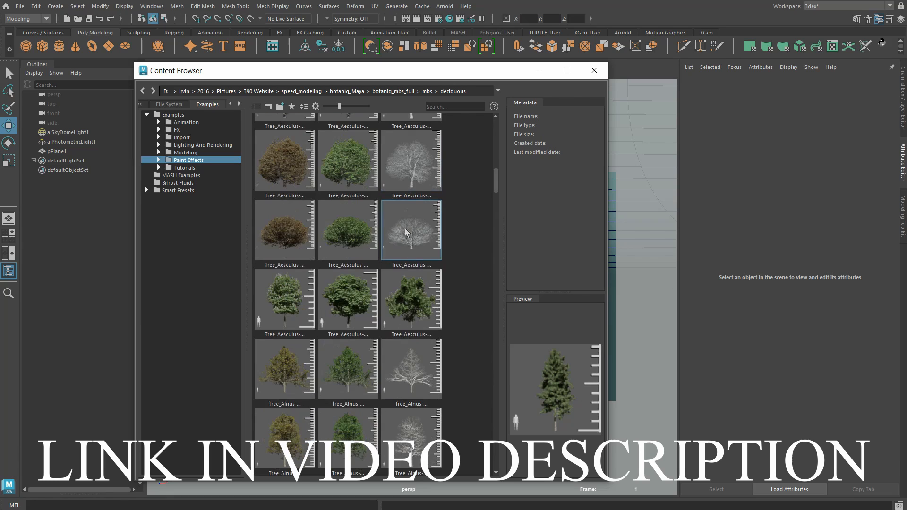
pyautogui.scroll(-3)
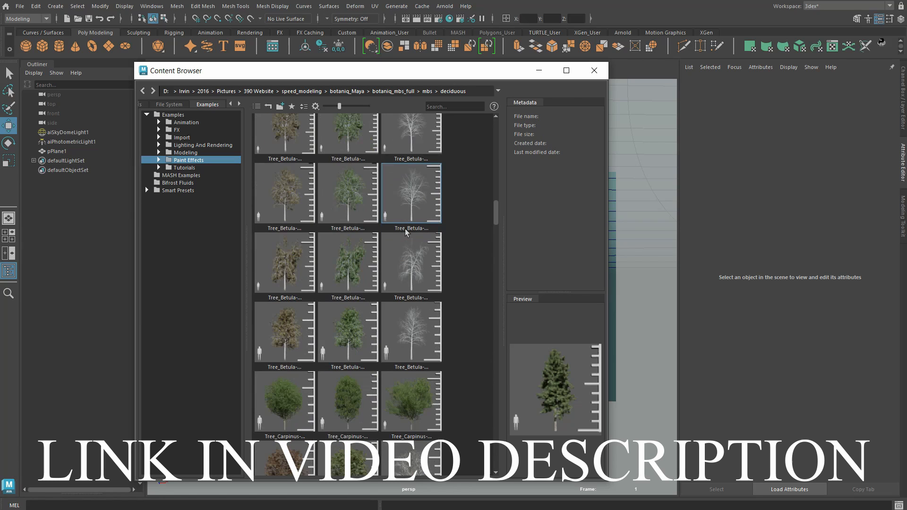
pyautogui.scroll(-3)
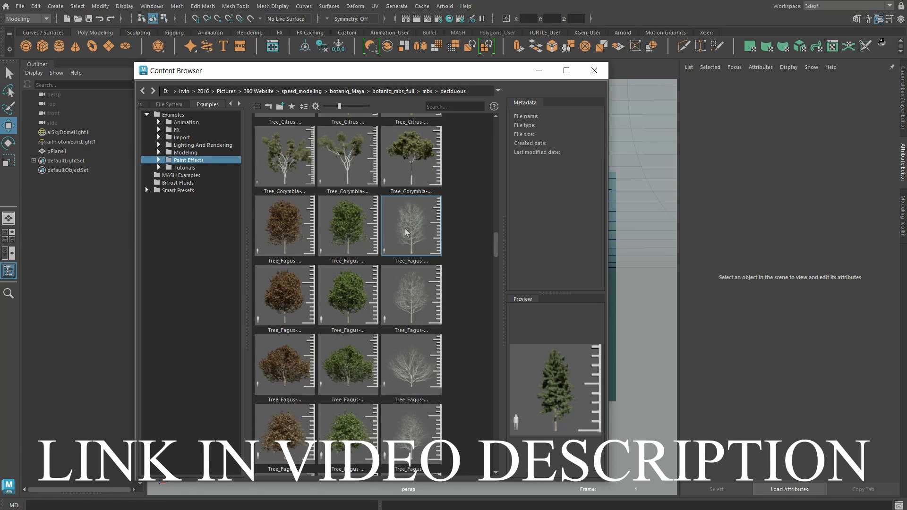